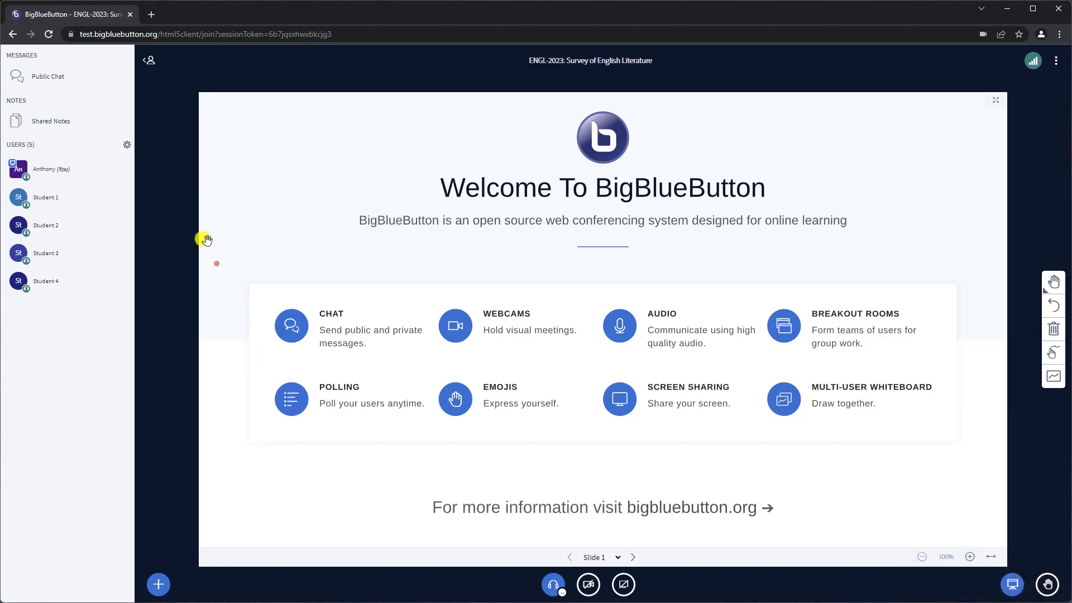
pyautogui.moveTo(127, 146)
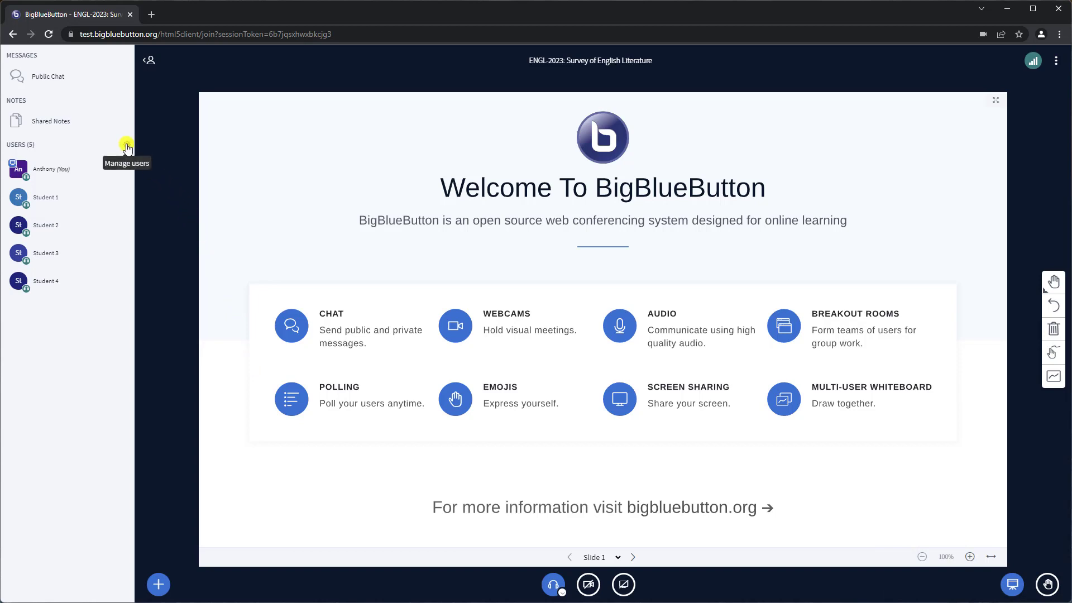
# Open the user management gear menu next to USERS in the sidebar.
pyautogui.click(125, 144)
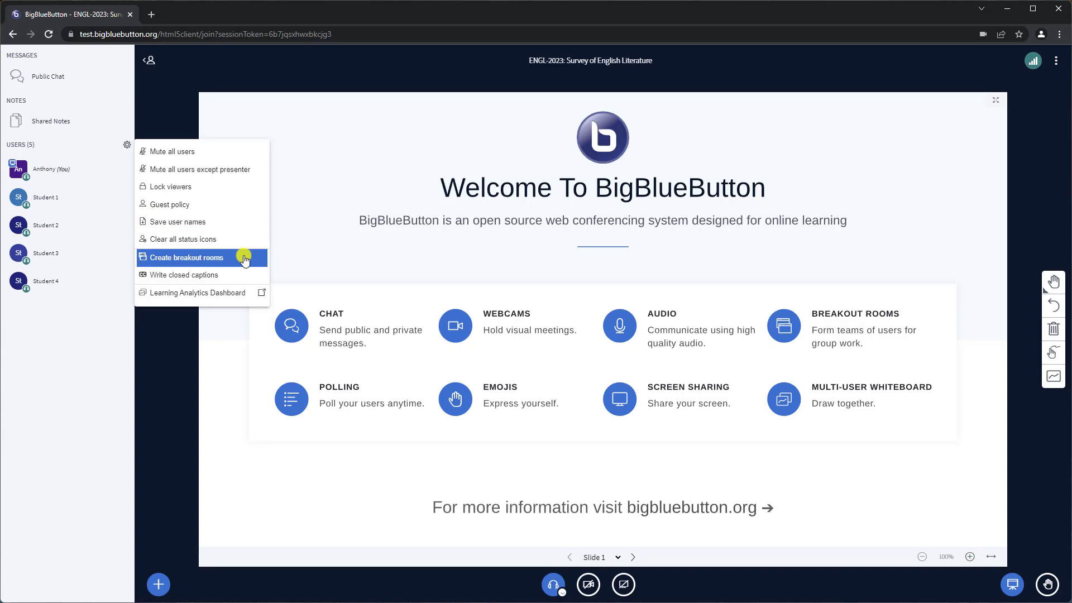
# Set up two breakout rooms lasting 10 minutes and try random assignment.
pyautogui.click(186, 257)
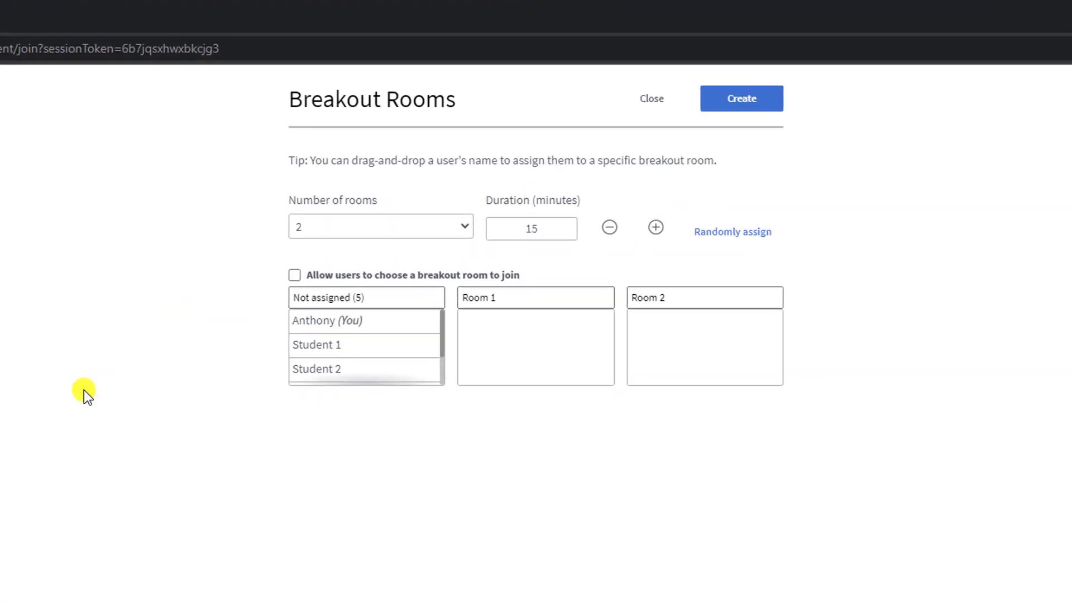
pyautogui.moveTo(161, 330)
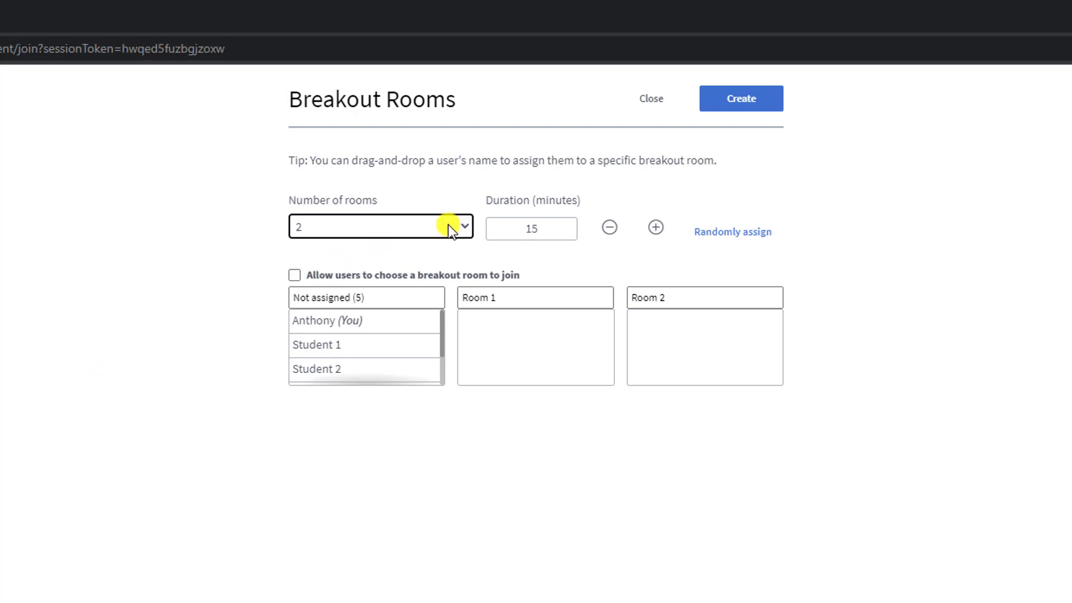
pyautogui.click(381, 227)
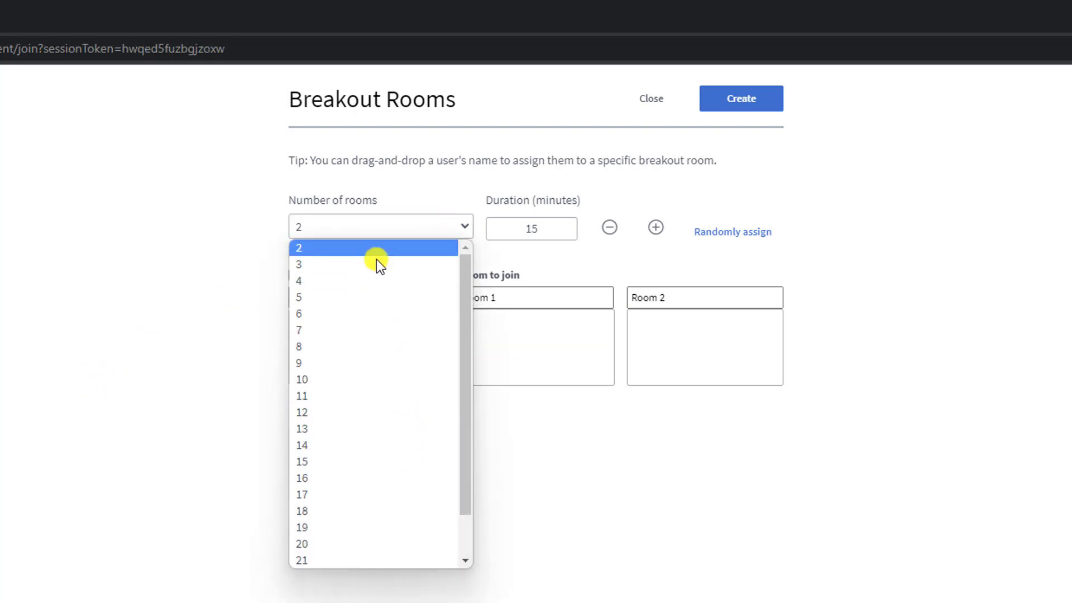
pyautogui.click(297, 247)
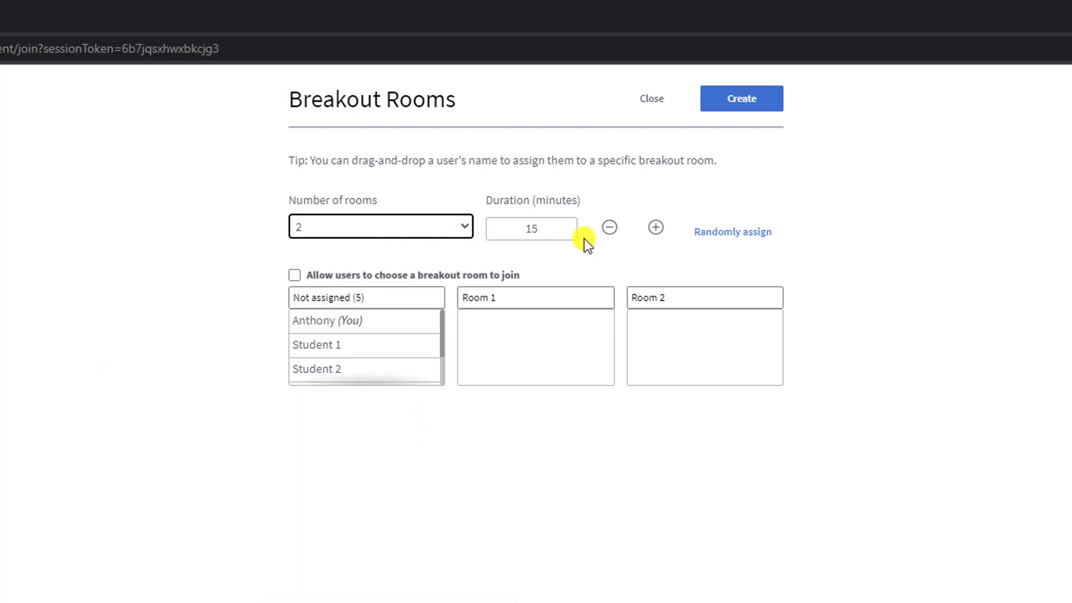
pyautogui.click(609, 227)
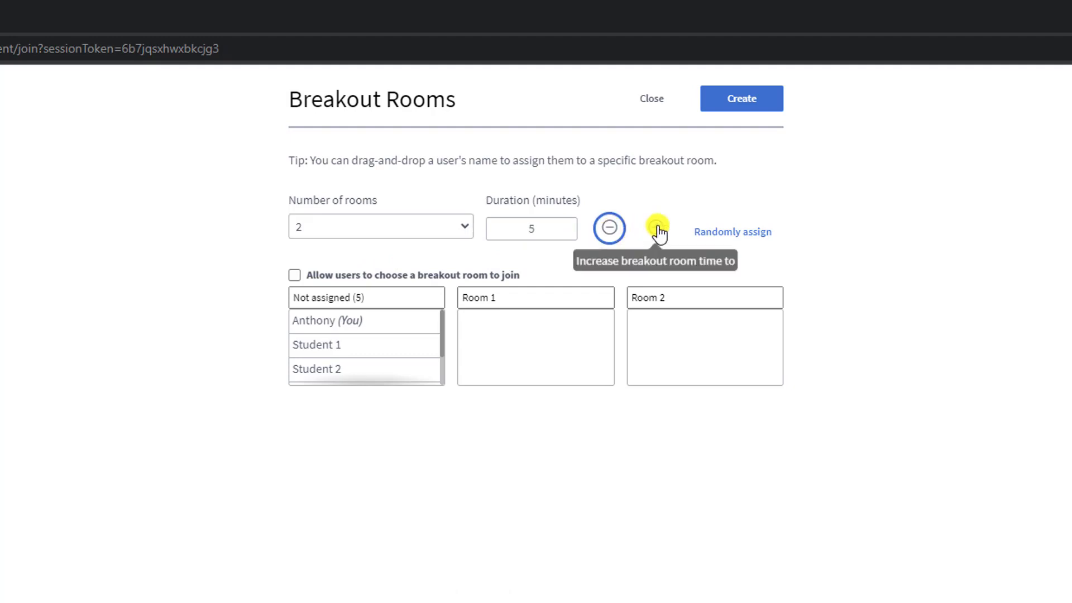
pyautogui.click(655, 228)
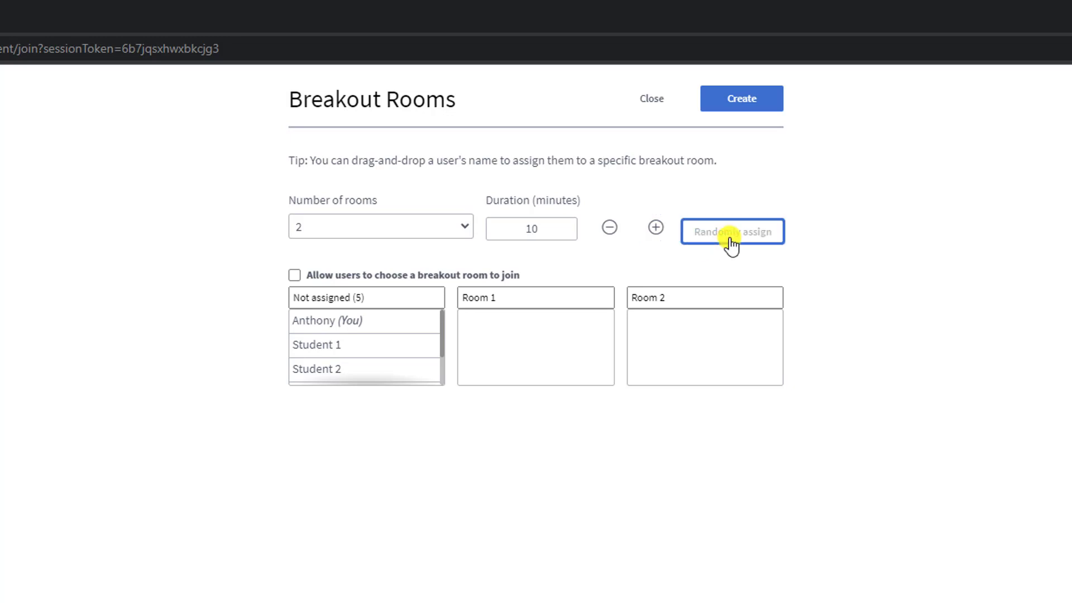
pyautogui.click(732, 232)
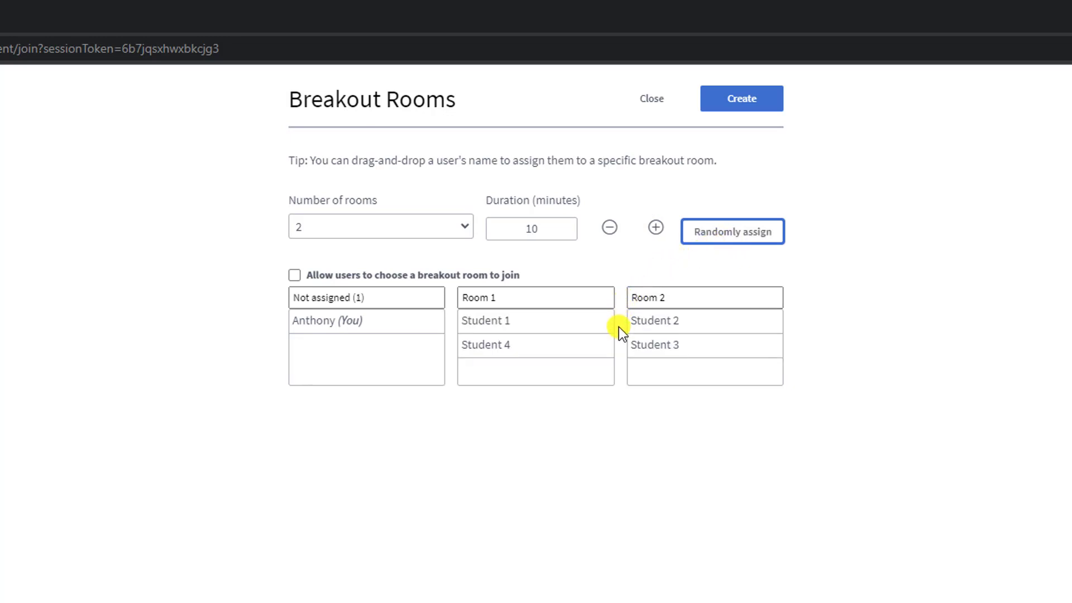
pyautogui.moveTo(571, 269)
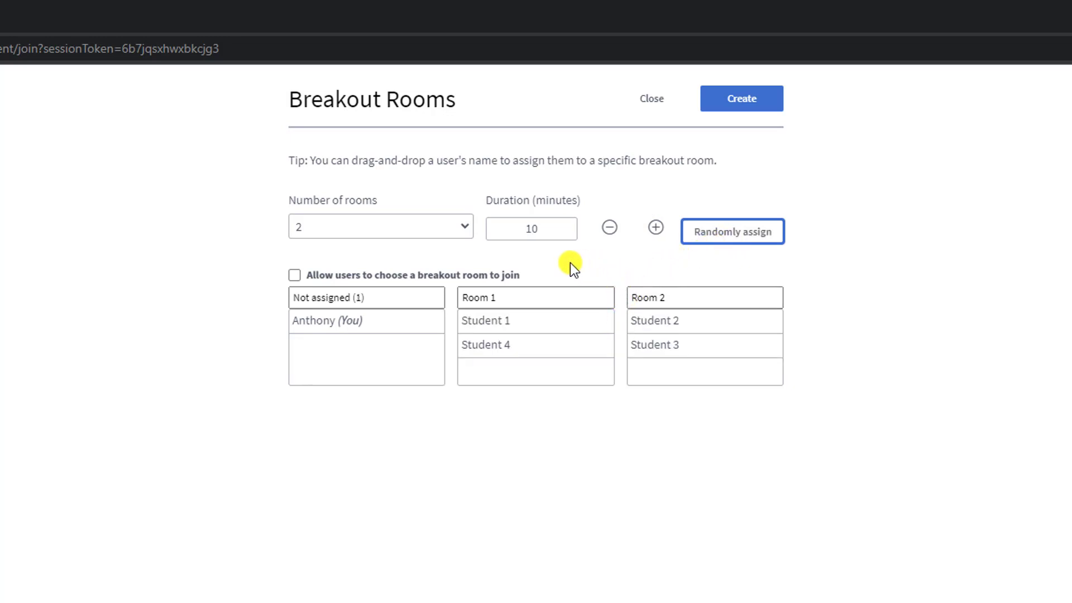
pyautogui.moveTo(484, 320); pyautogui.dragTo(472, 333)
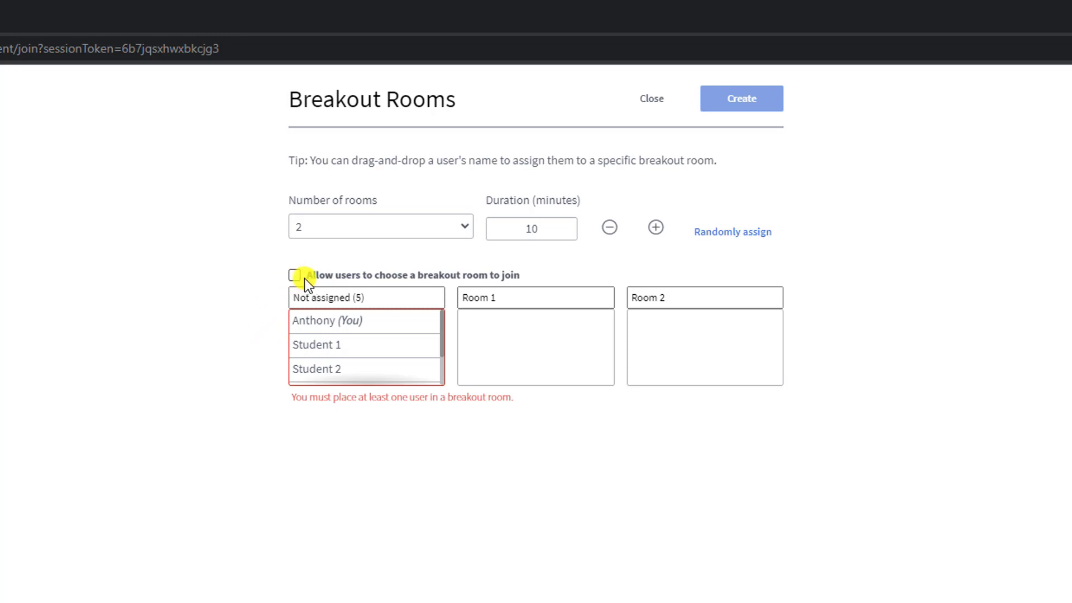
# Keep self-choosing off and place Student 3 in Room 1, Student 4 in Room 2.
pyautogui.click(295, 274)
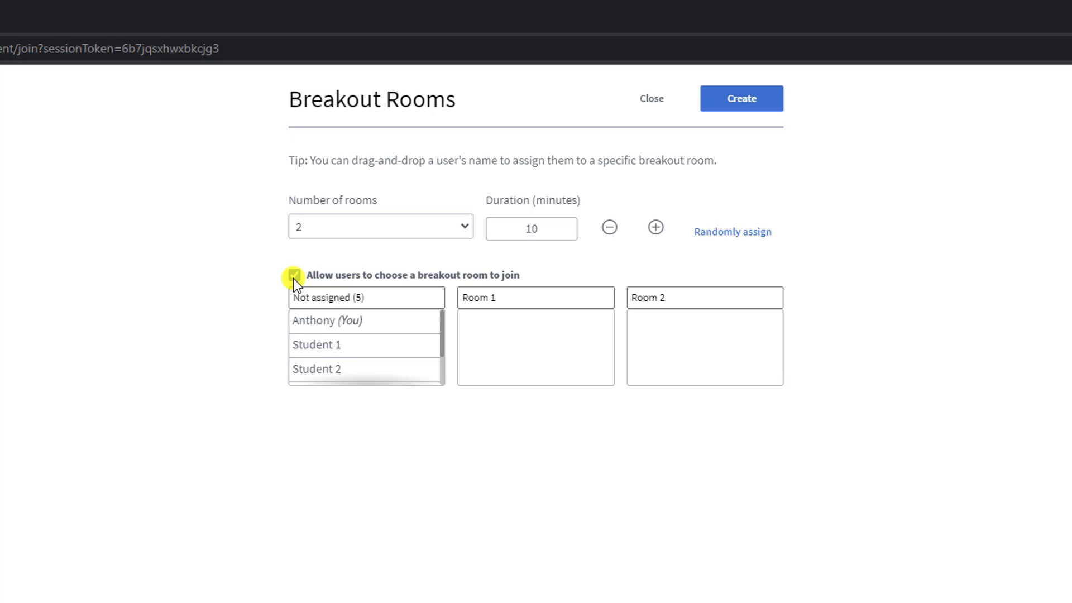
pyautogui.click(294, 276)
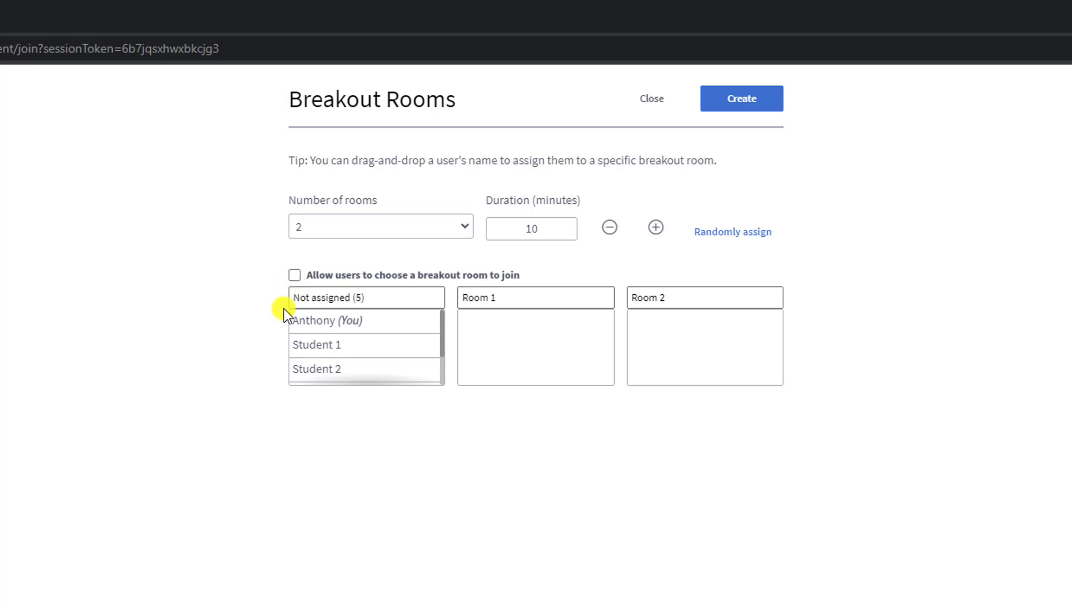
pyautogui.moveTo(335, 369); pyautogui.dragTo(478, 351)
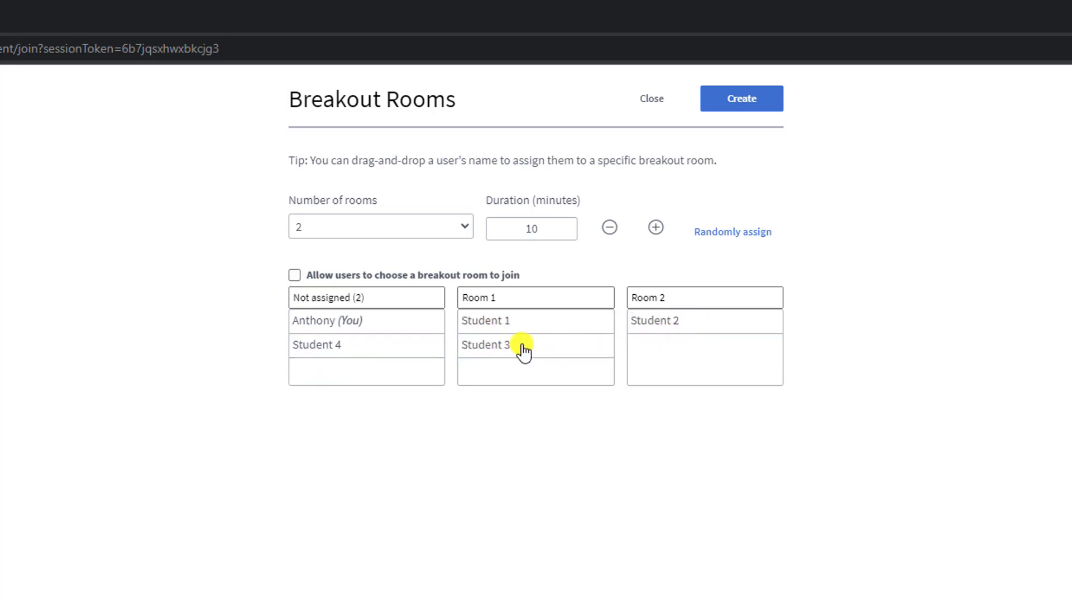
pyautogui.moveTo(317, 345); pyautogui.dragTo(703, 359)
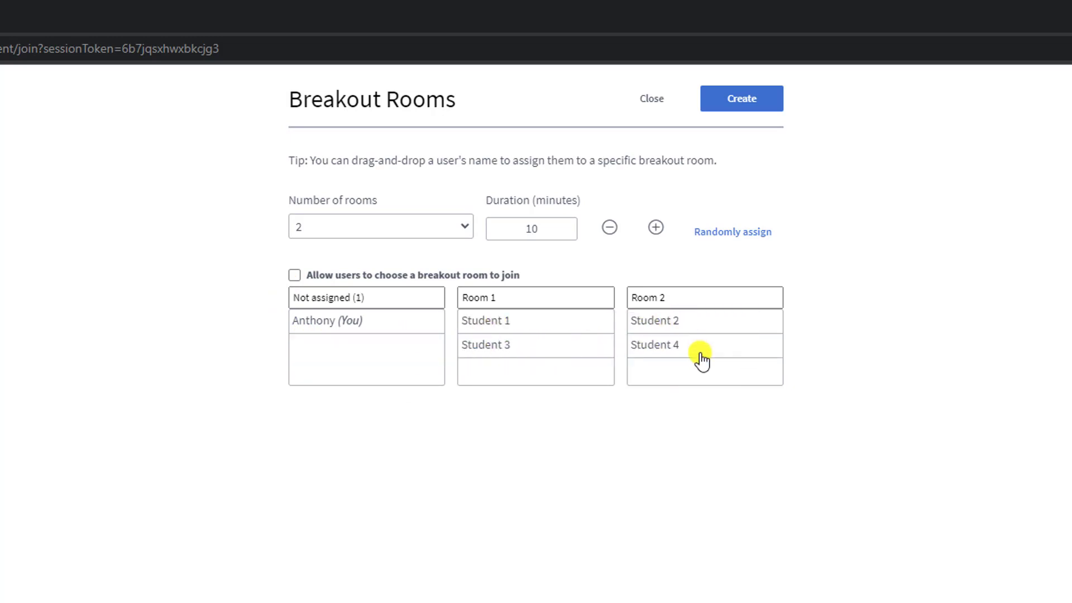
# Rename the rooms to 'Team dragon' and 'Team phoenix'.
pyautogui.doubleClick(479, 297)
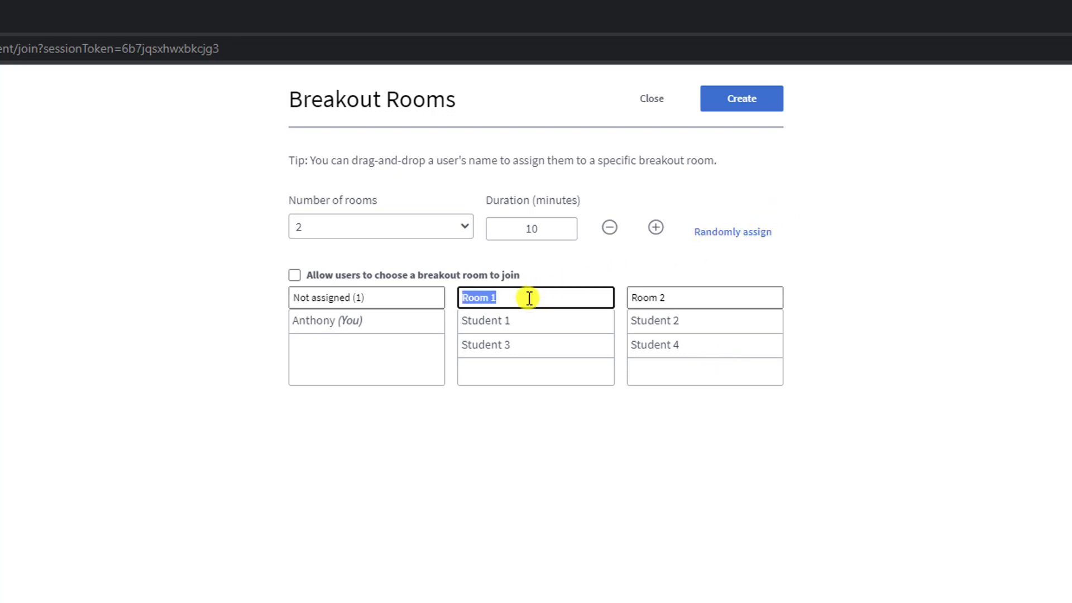
pyautogui.write('Team')
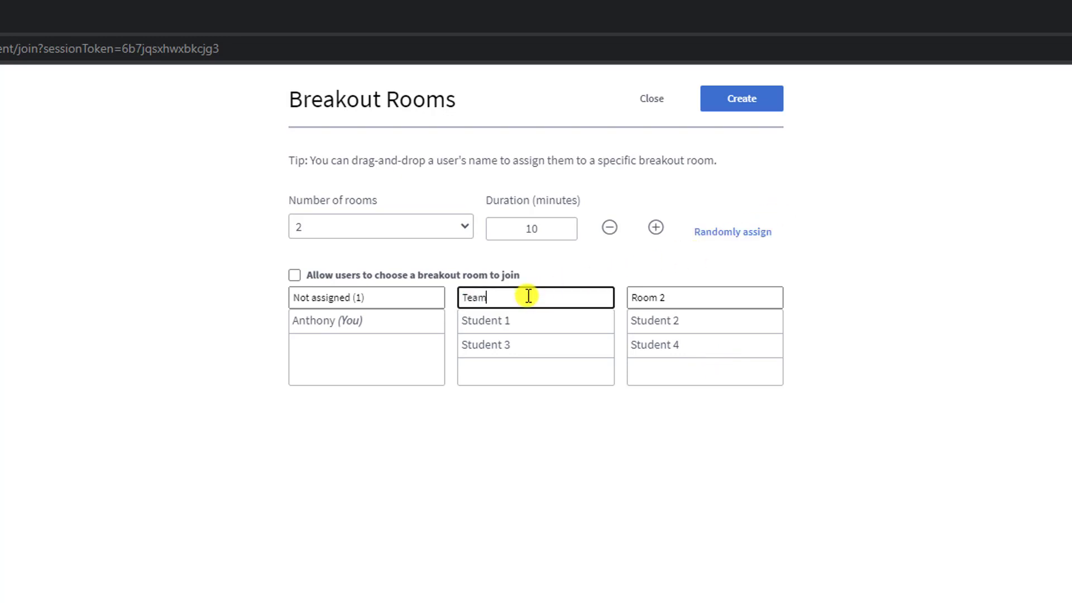
pyautogui.write('dragon')
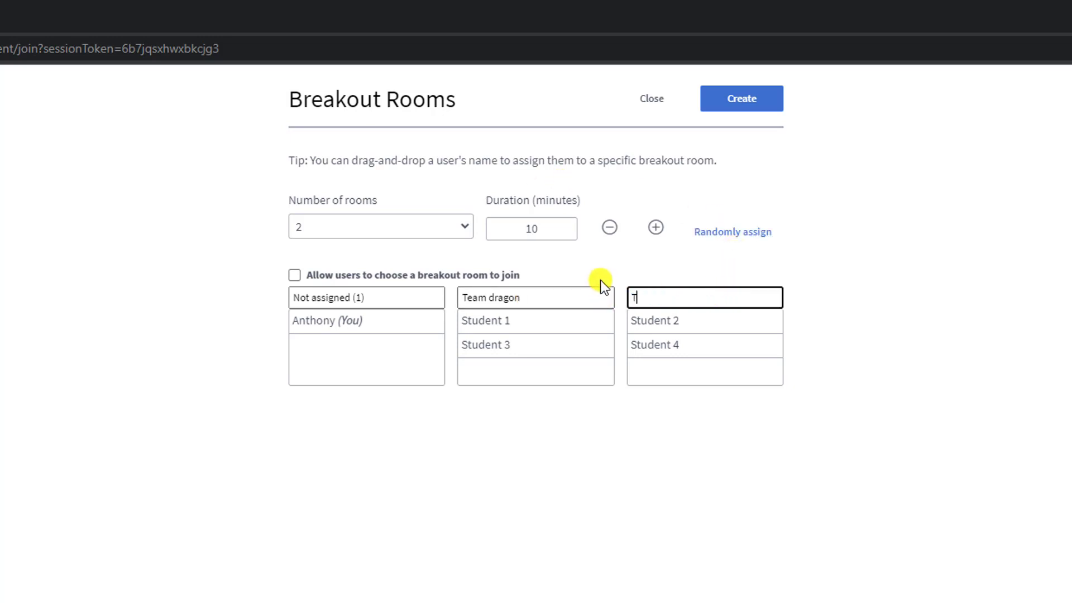
pyautogui.write('Team phoen')
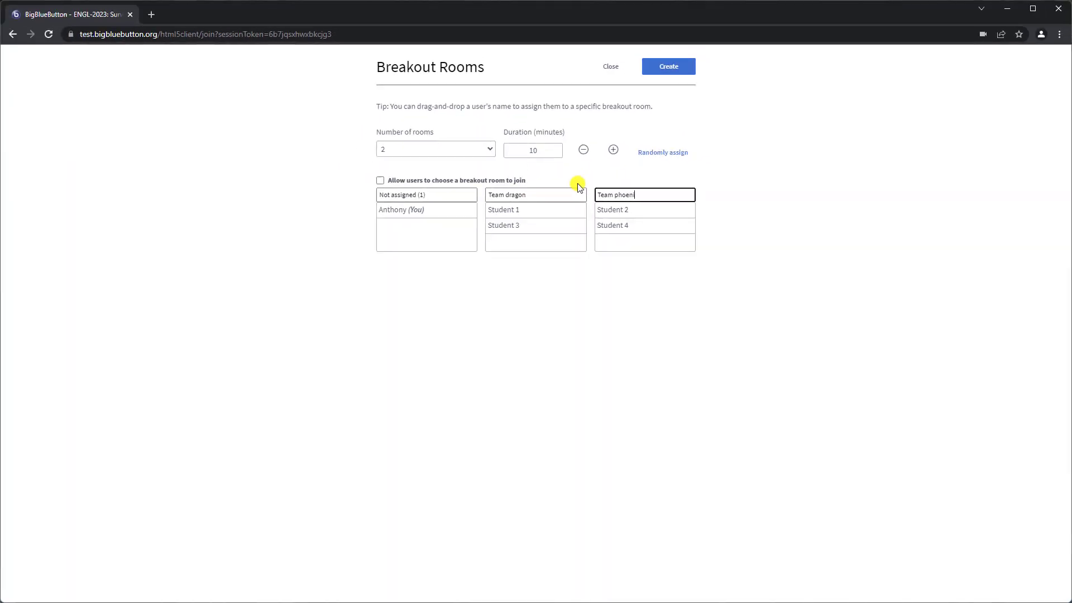
pyautogui.write('ix')
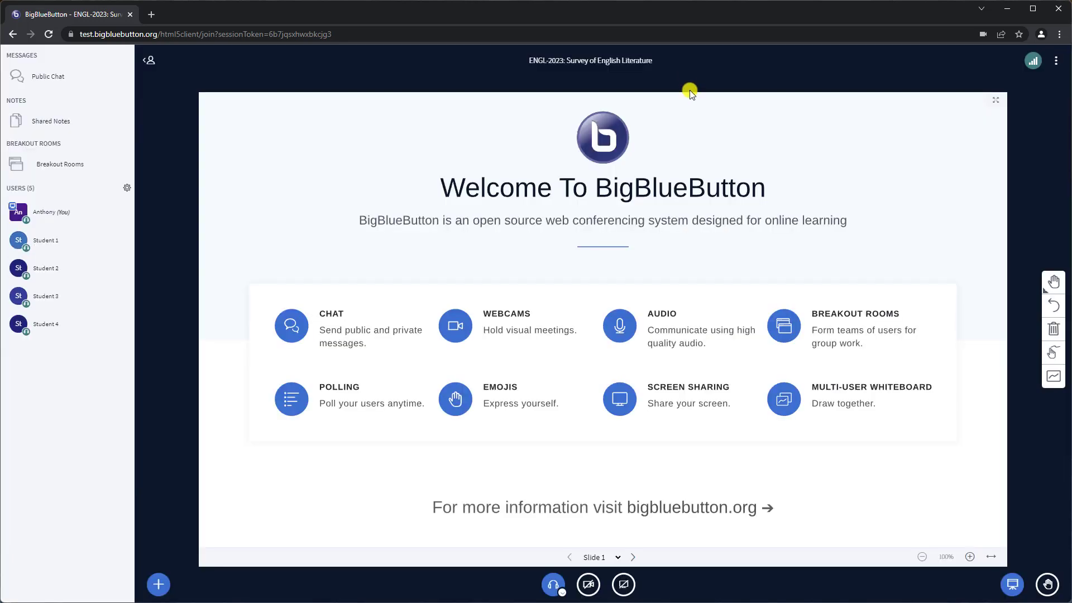
pyautogui.moveTo(324, 225)
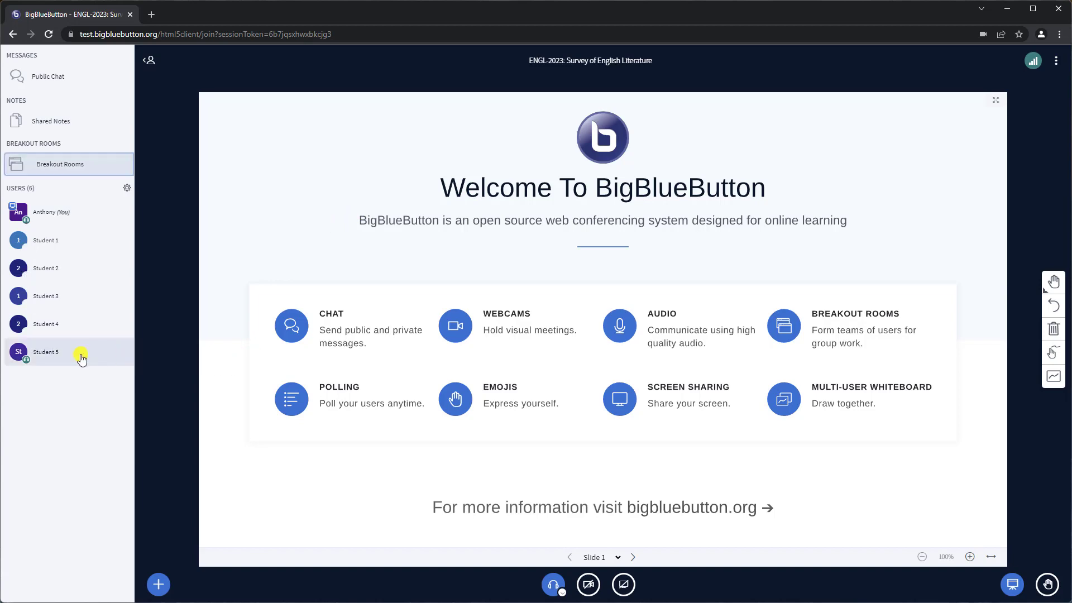
pyautogui.moveTo(88, 356)
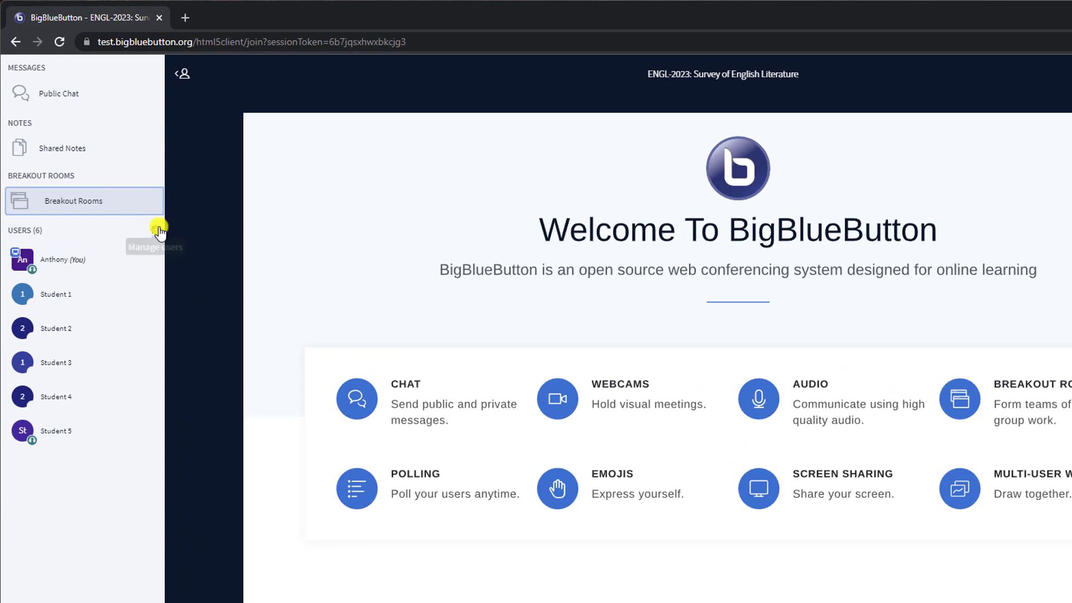
# Invite Student 5 into Room 2 through a breakout room invitation.
pyautogui.click(156, 230)
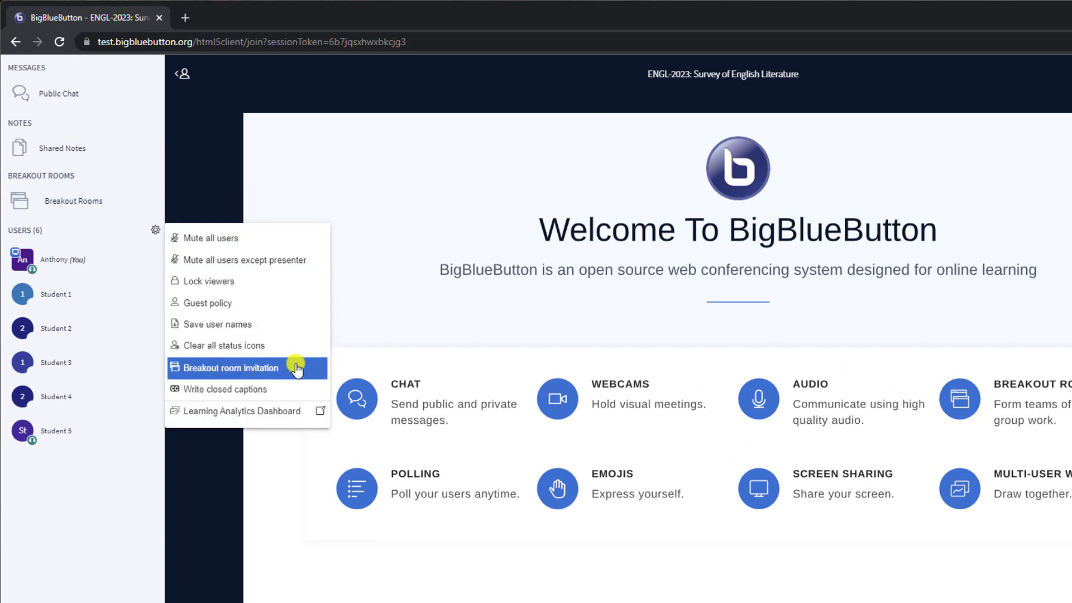
pyautogui.click(231, 368)
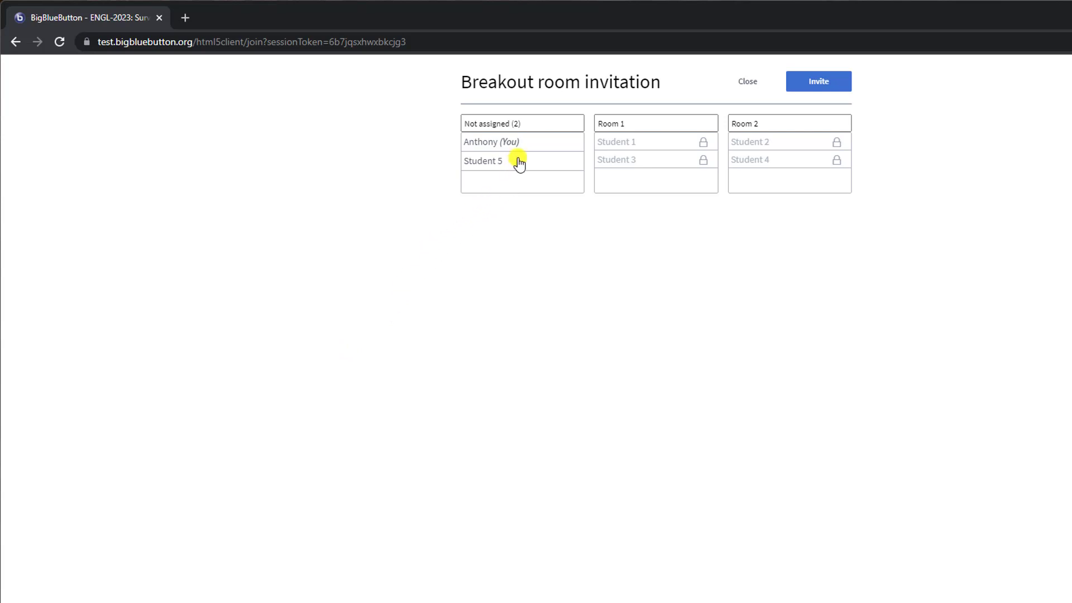
pyautogui.moveTo(484, 161); pyautogui.dragTo(740, 202)
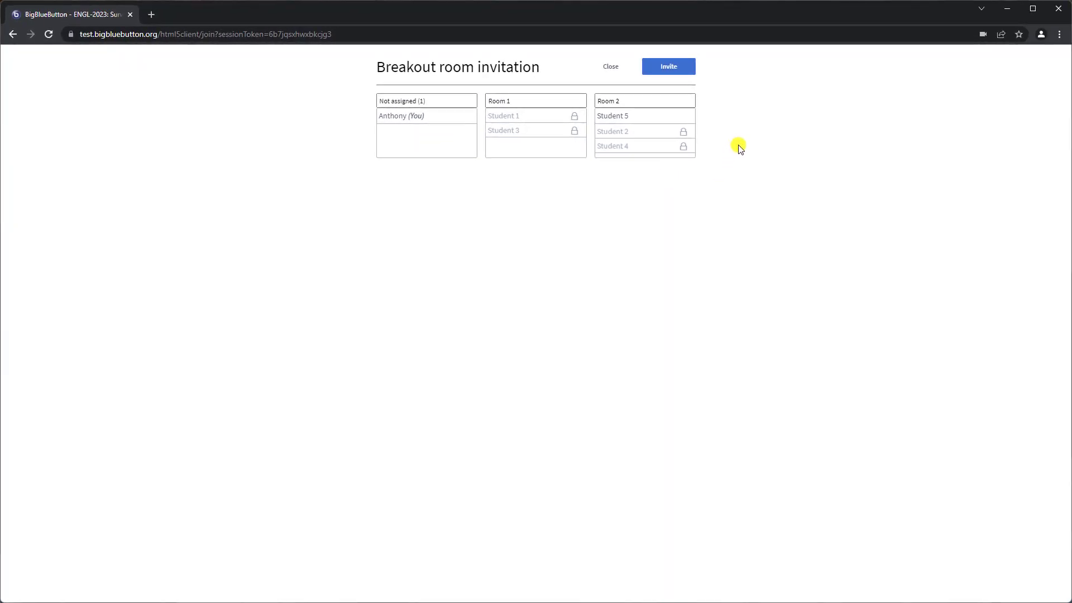
pyautogui.click(610, 66)
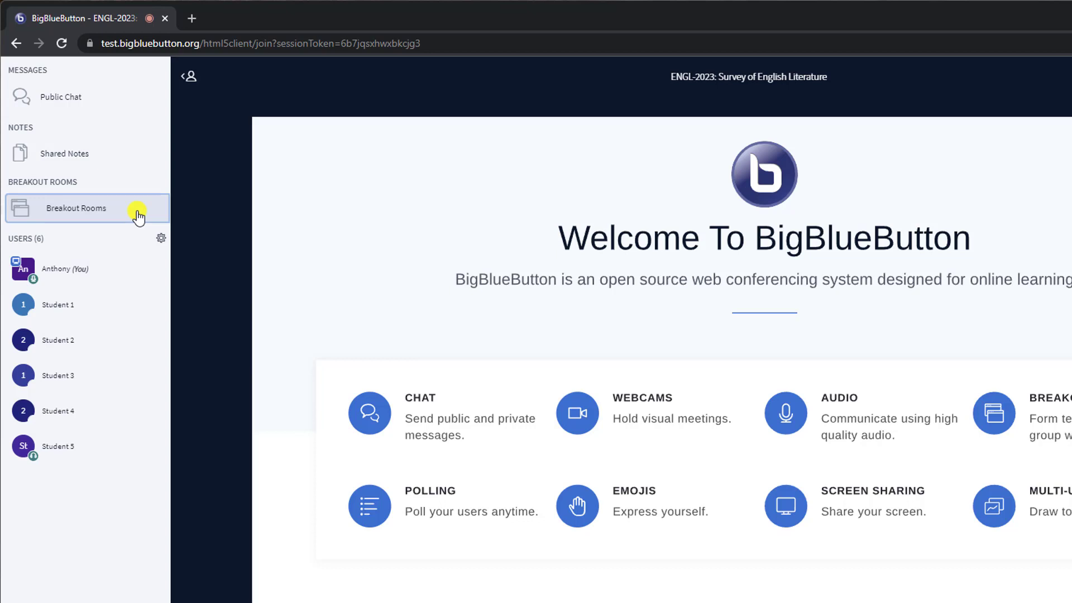
# Show the running breakout rooms overview and leave Team phoenix's audio.
pyautogui.click(75, 208)
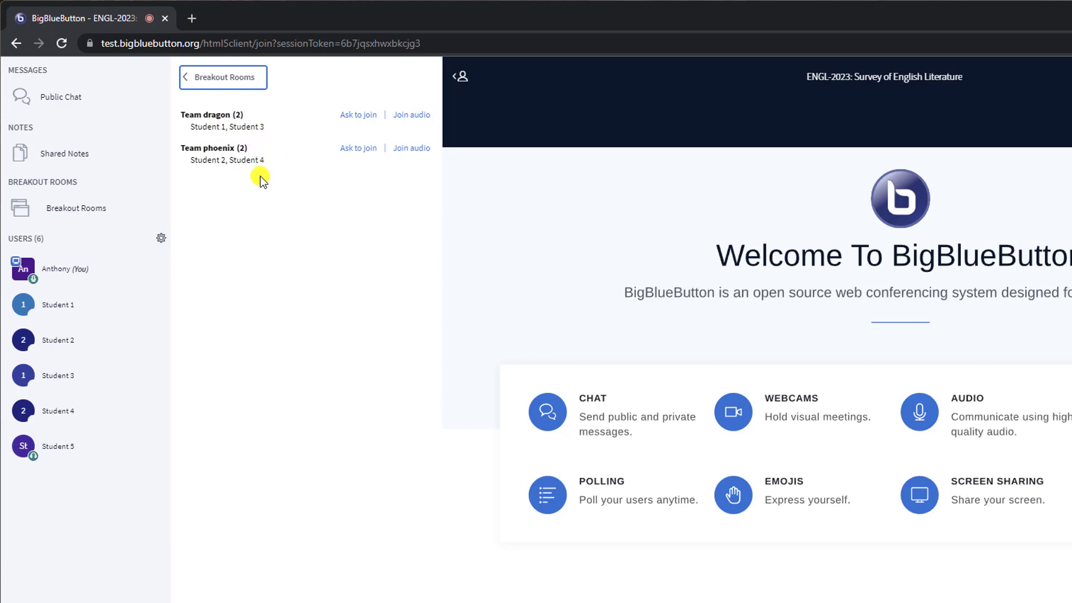
pyautogui.moveTo(221, 177)
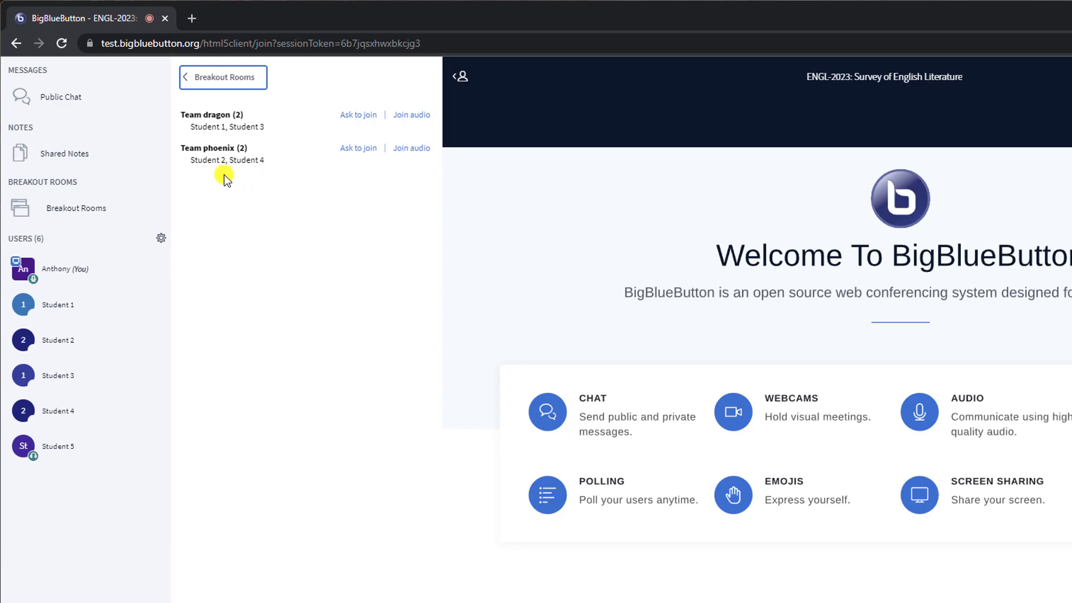
pyautogui.moveTo(333, 182)
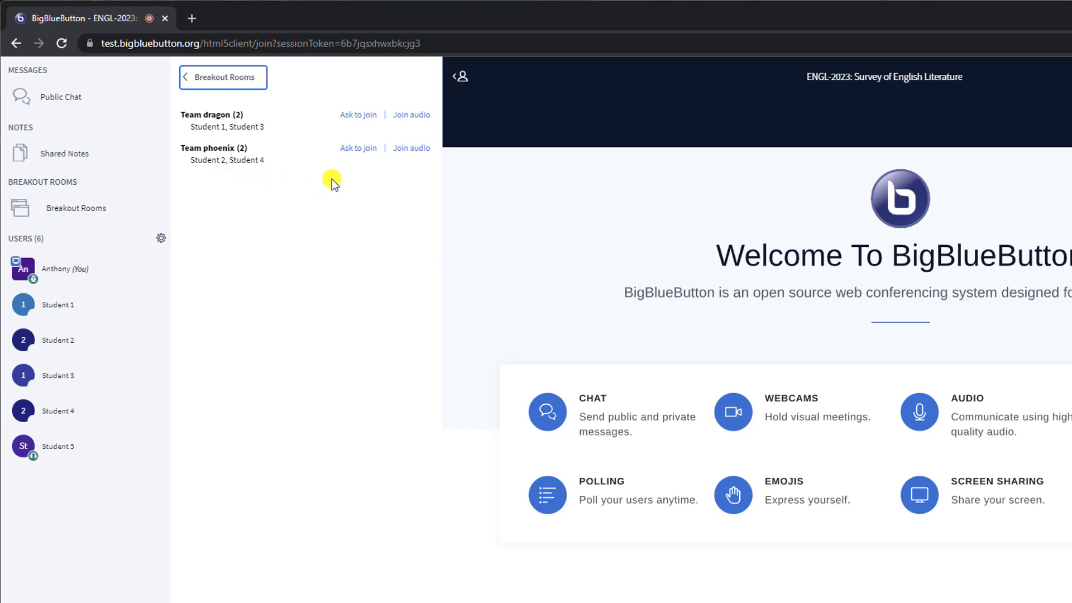
pyautogui.moveTo(415, 158)
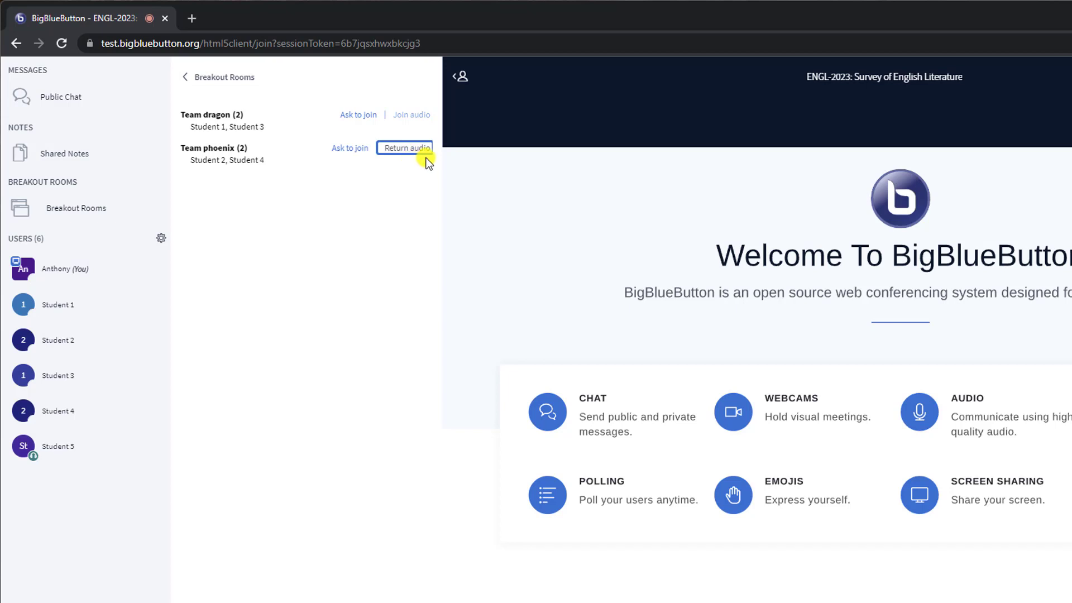
pyautogui.click(405, 148)
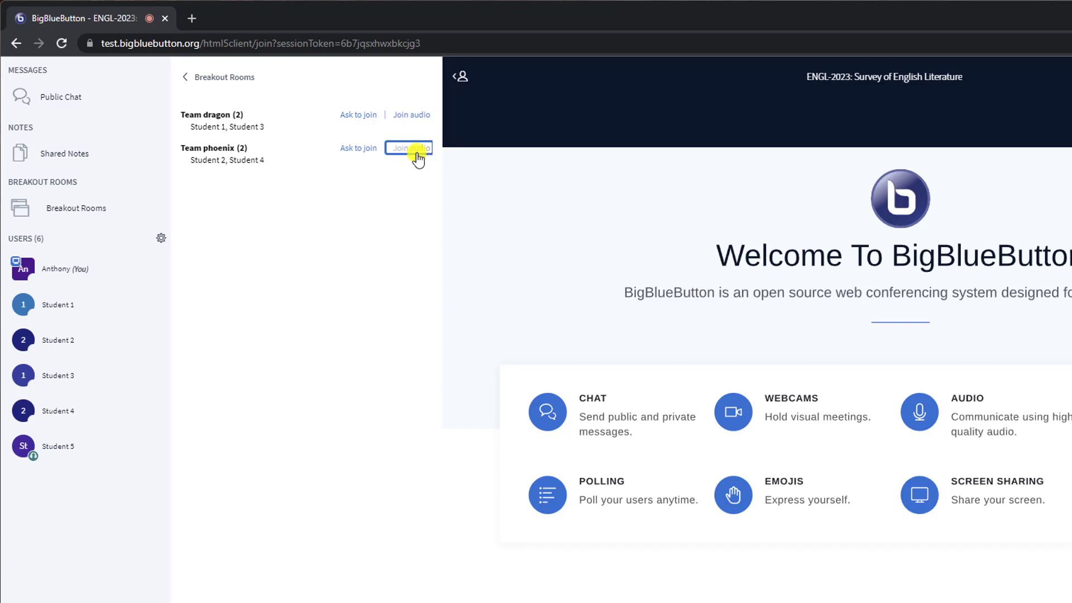
pyautogui.click(408, 148)
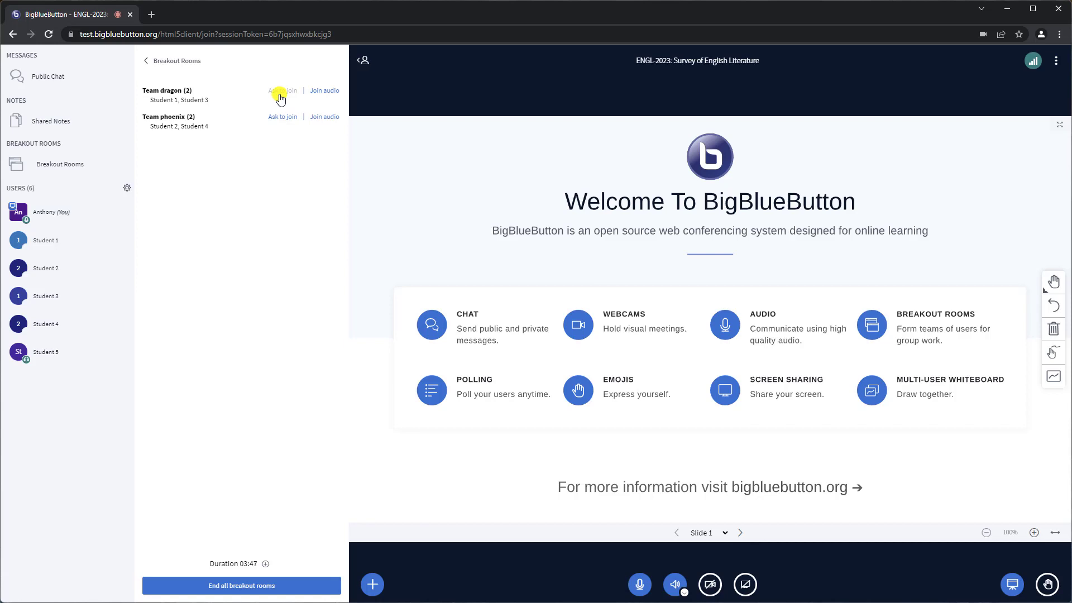
# Join the Team dragon breakout room and dismiss the audio connection prompt.
pyautogui.click(282, 90)
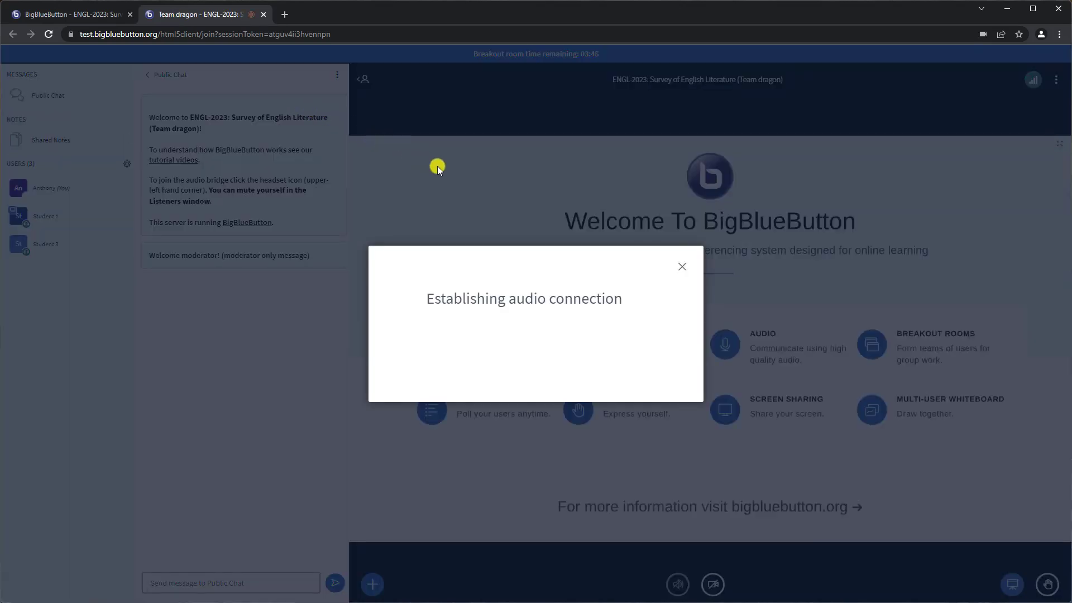
pyautogui.click(72, 14)
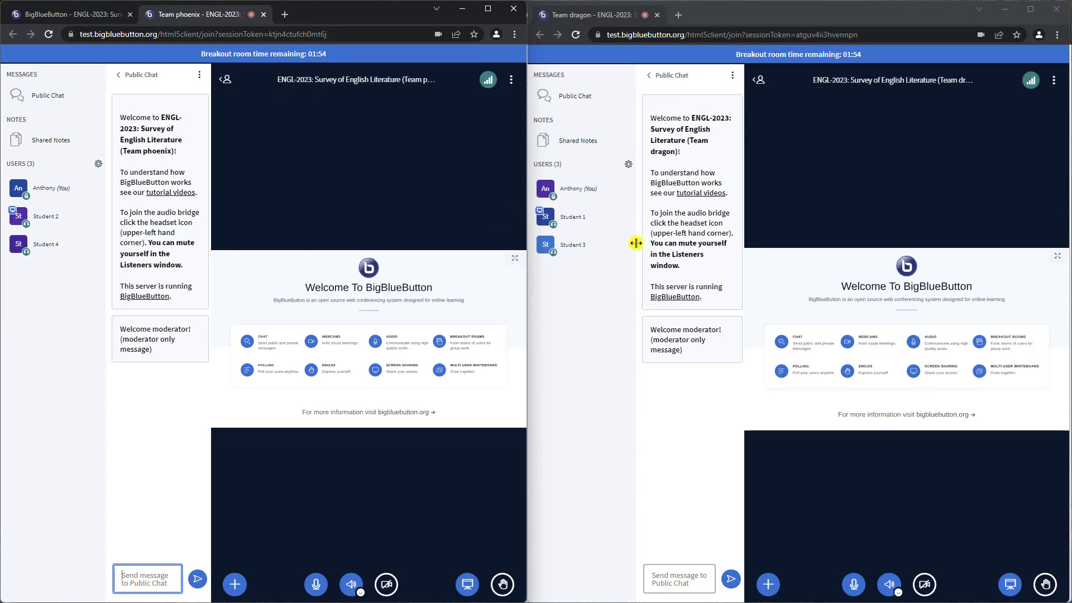
pyautogui.moveTo(942, 507)
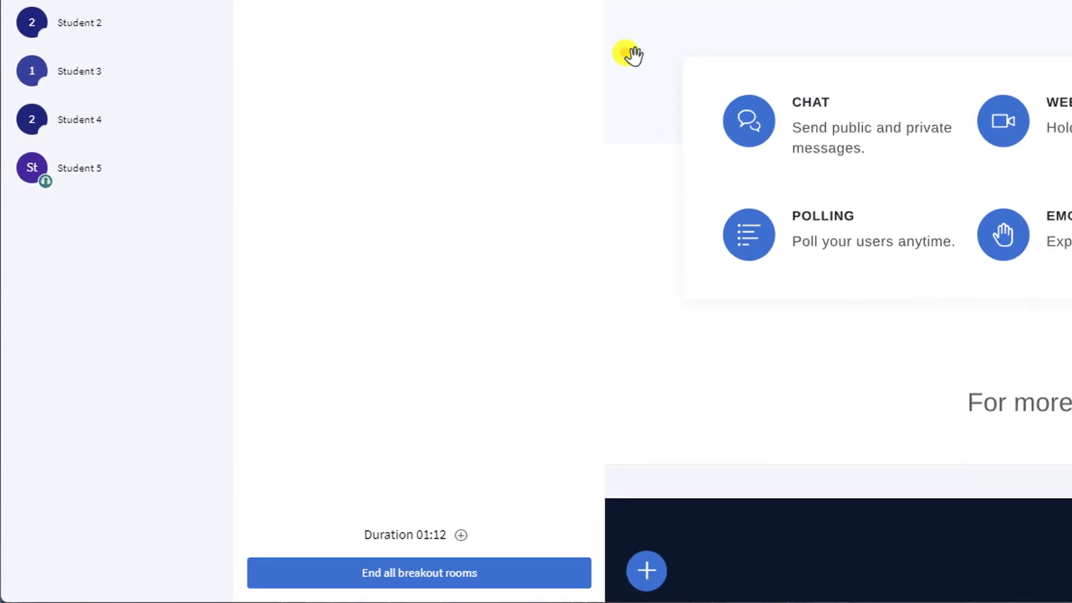
pyautogui.moveTo(498, 510)
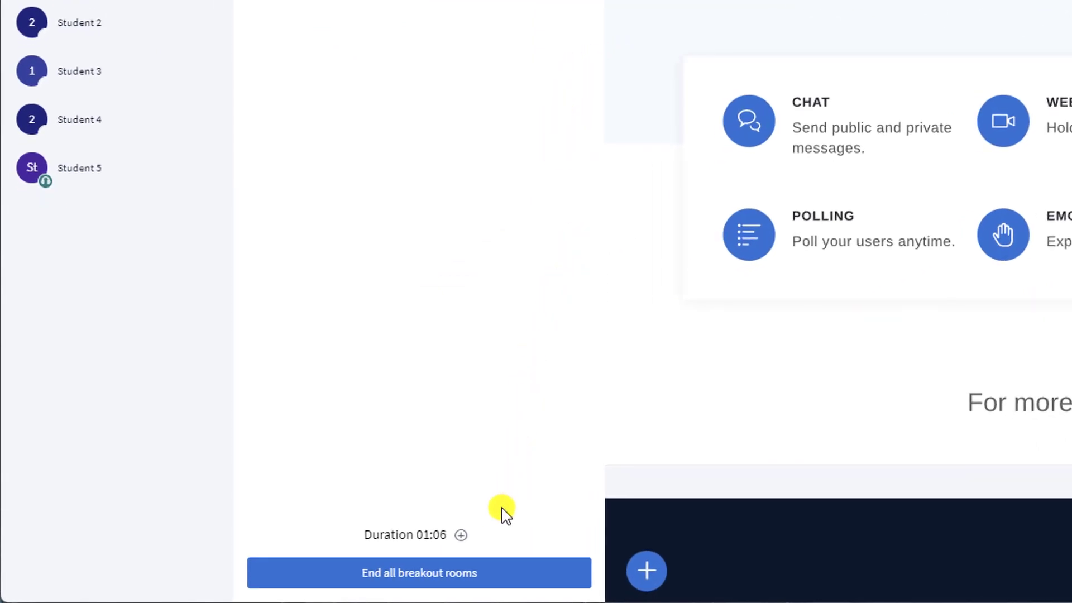
# Extend the breakout rooms' duration by 10 minutes.
pyautogui.click(461, 535)
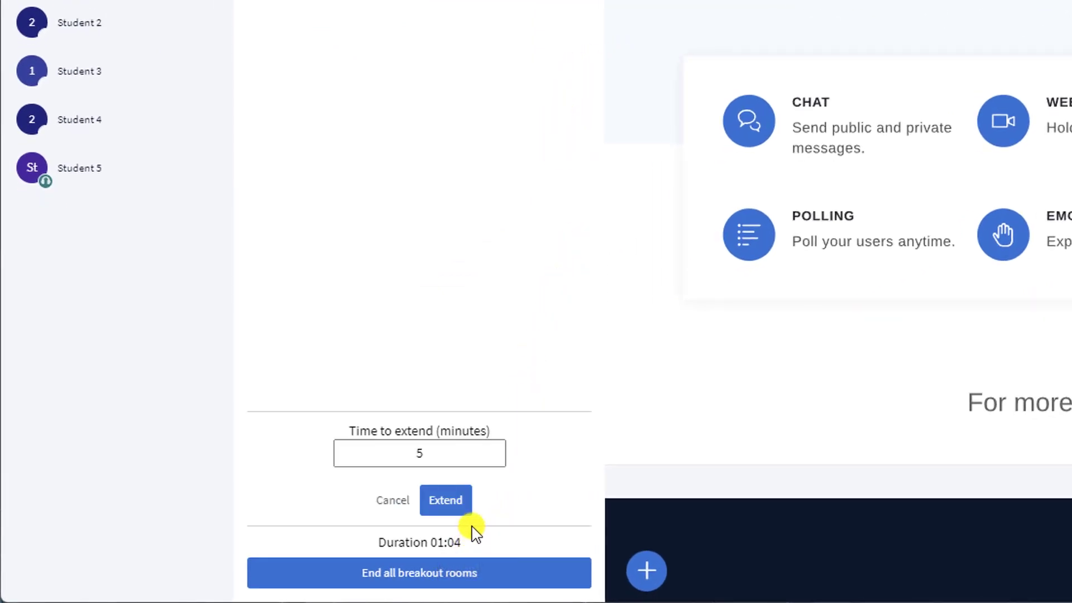
pyautogui.click(420, 453)
pyautogui.write('010')
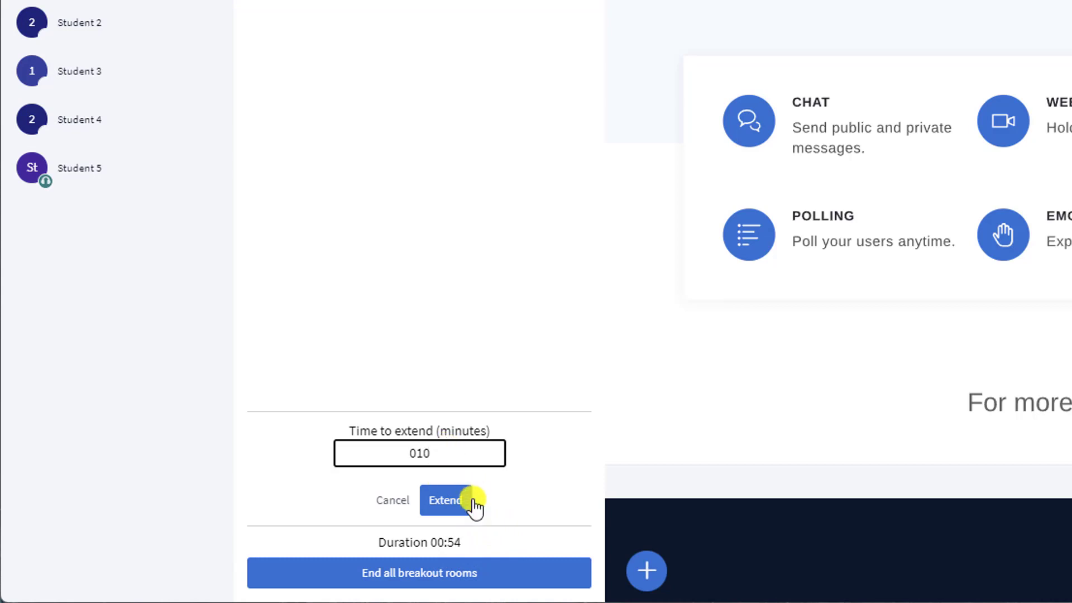
pyautogui.click(444, 500)
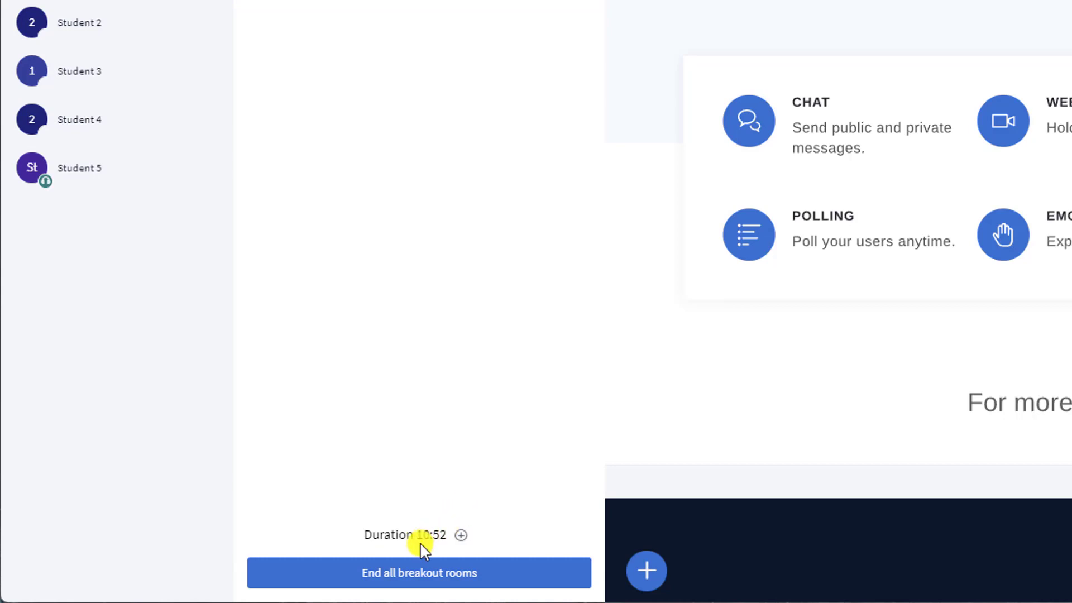
pyautogui.moveTo(510, 536)
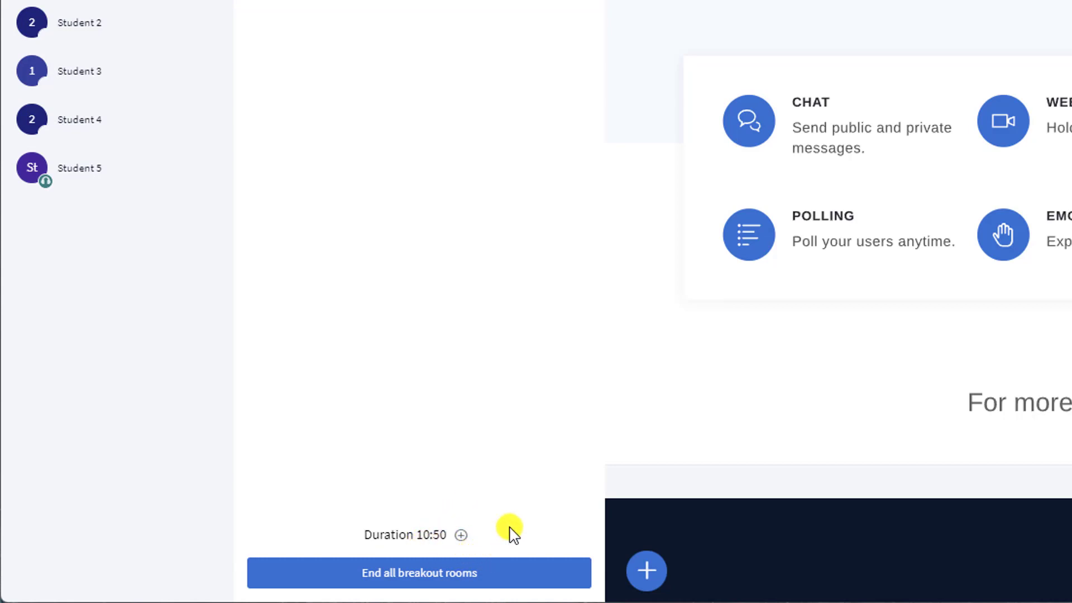